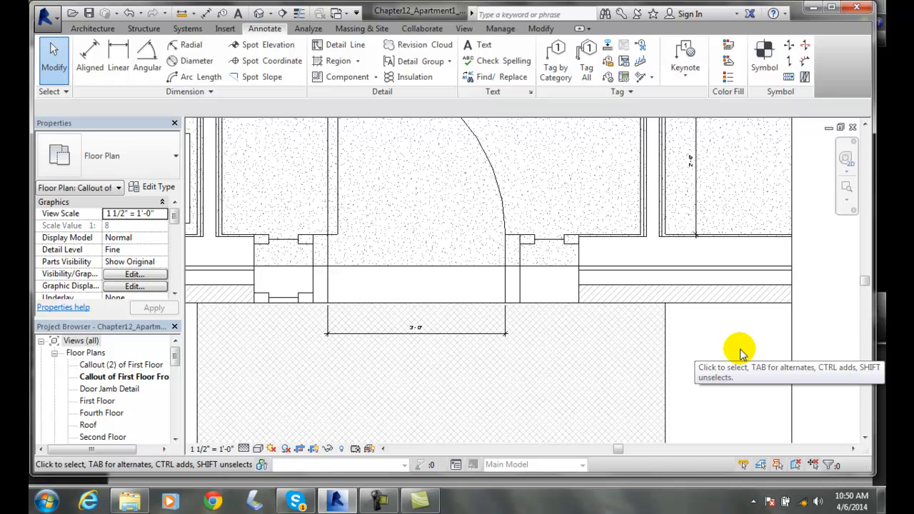
mouse_move(740, 358)
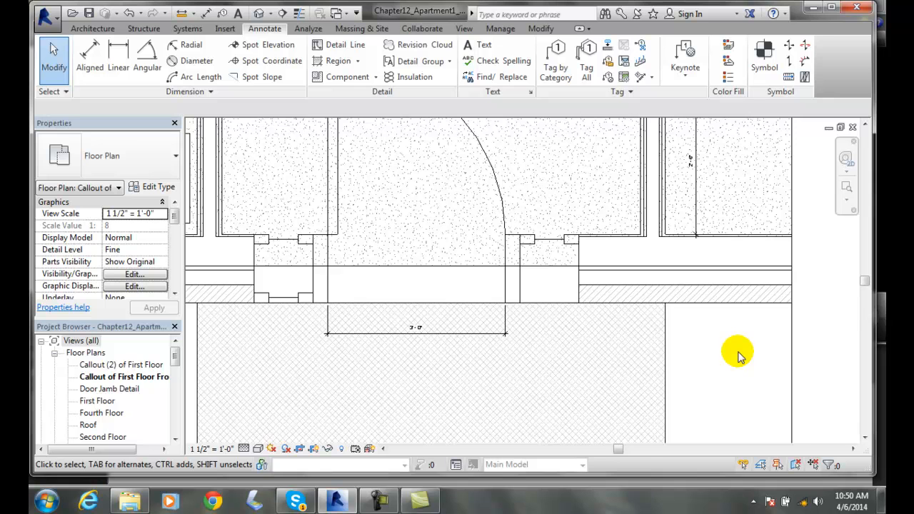
mouse_move(369, 192)
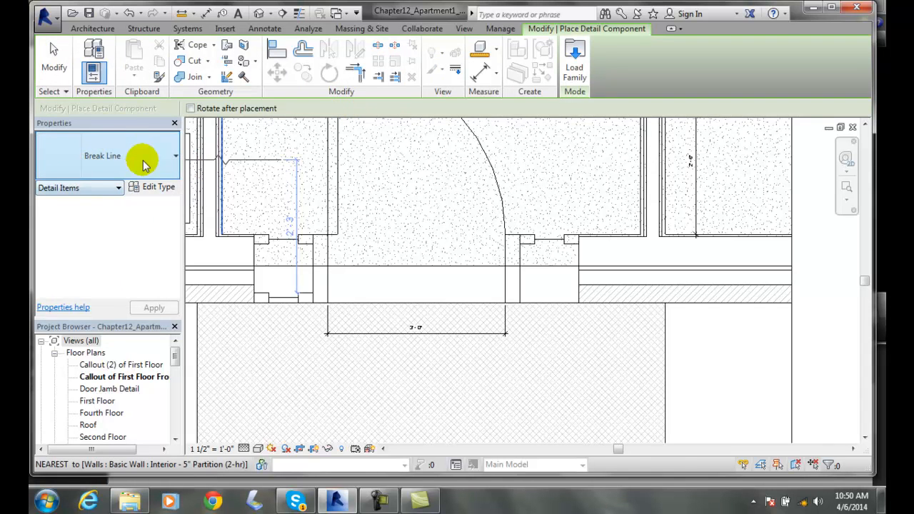
mouse_move(89, 188)
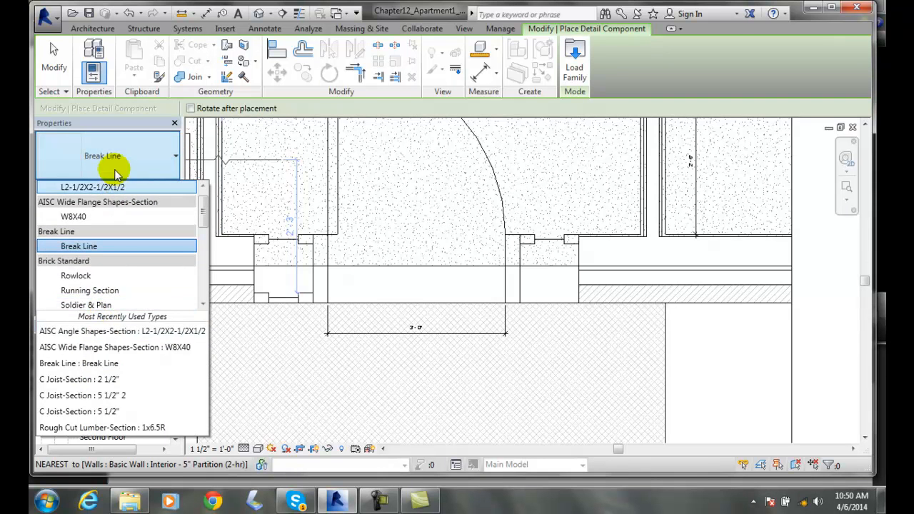
Choose Break Line as the detail component type for placement
left_click(79, 246)
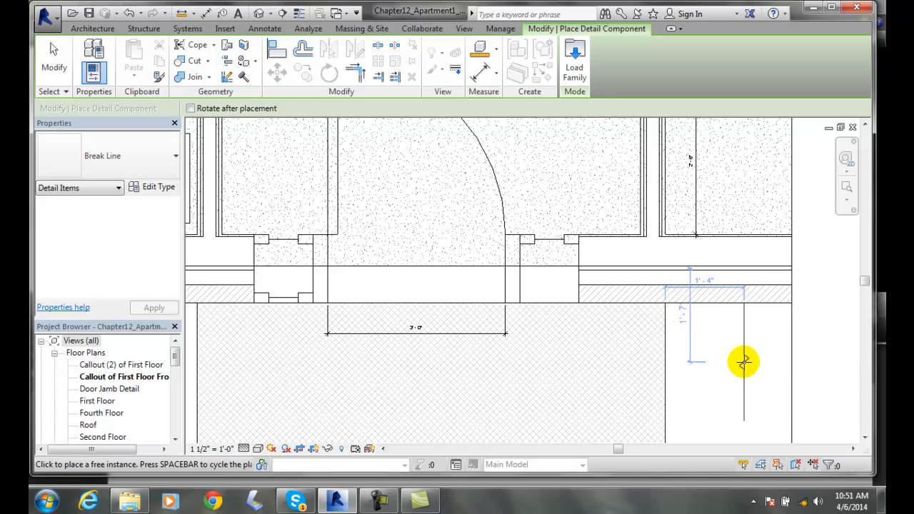
mouse_move(712, 355)
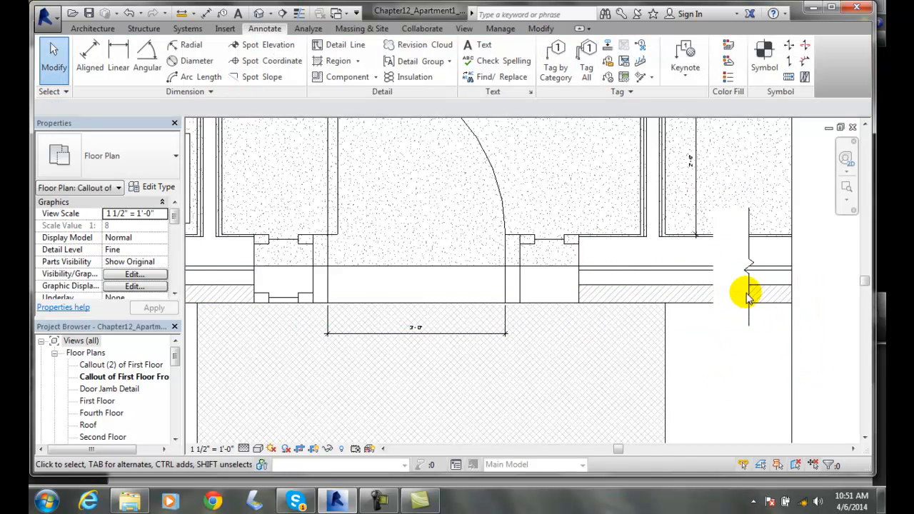
Finish placing the break line across the wall's right end
left_click(746, 293)
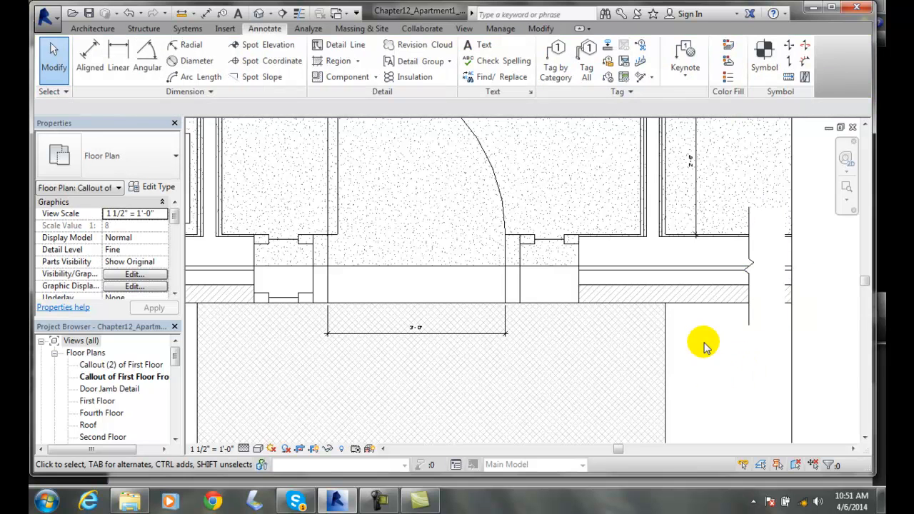
Stretch the right break line's shape handles so its mask covers the wall's right end
left_click(749, 311)
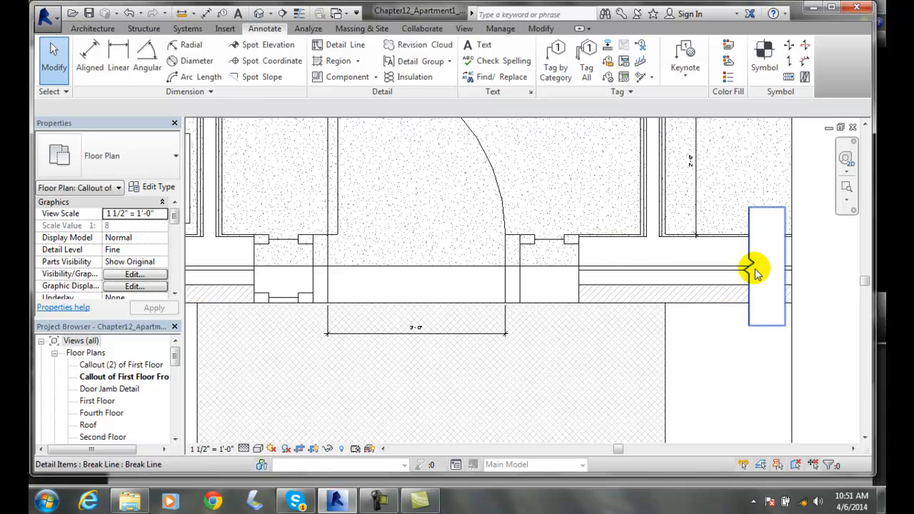
left_click(766, 268)
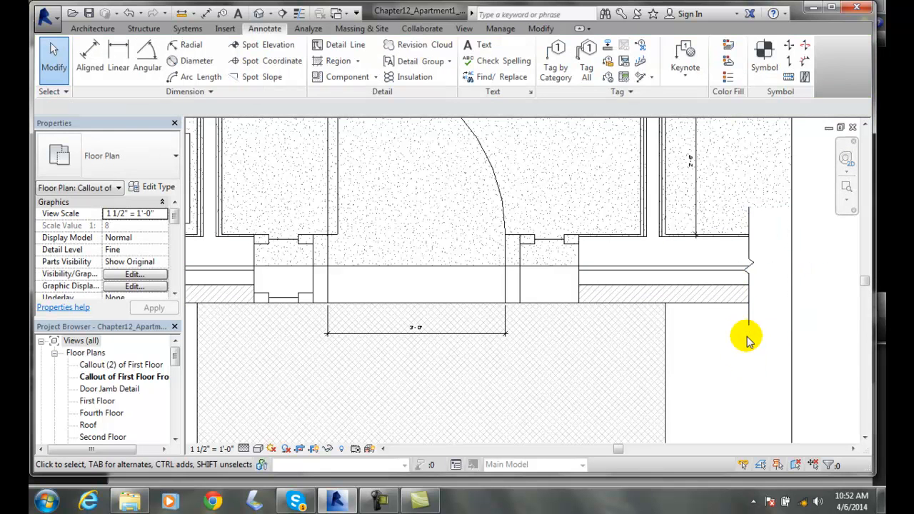
mouse_move(731, 357)
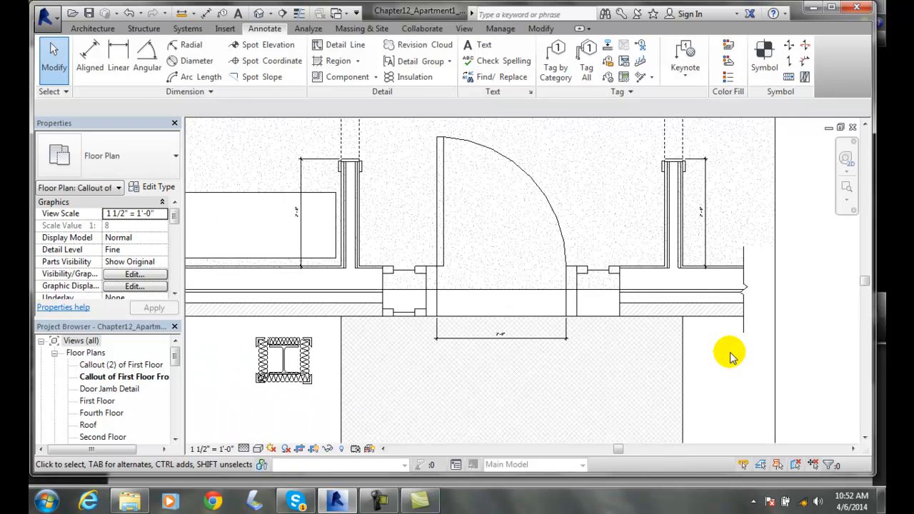
mouse_move(756, 256)
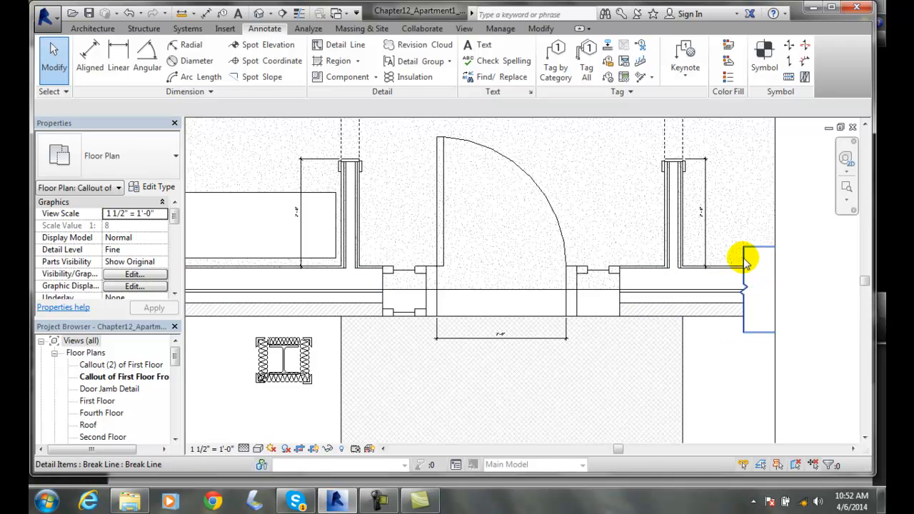
left_click(750, 257)
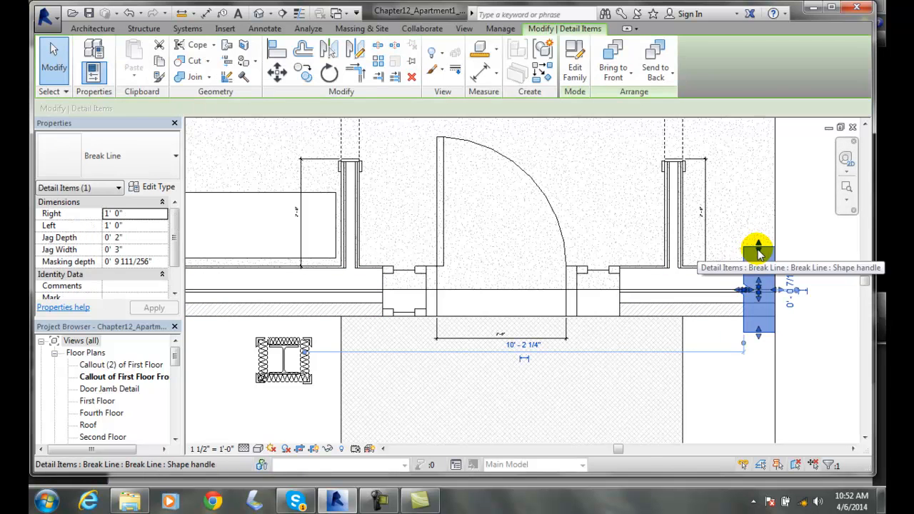
left_click_drag(759, 250, 758, 256)
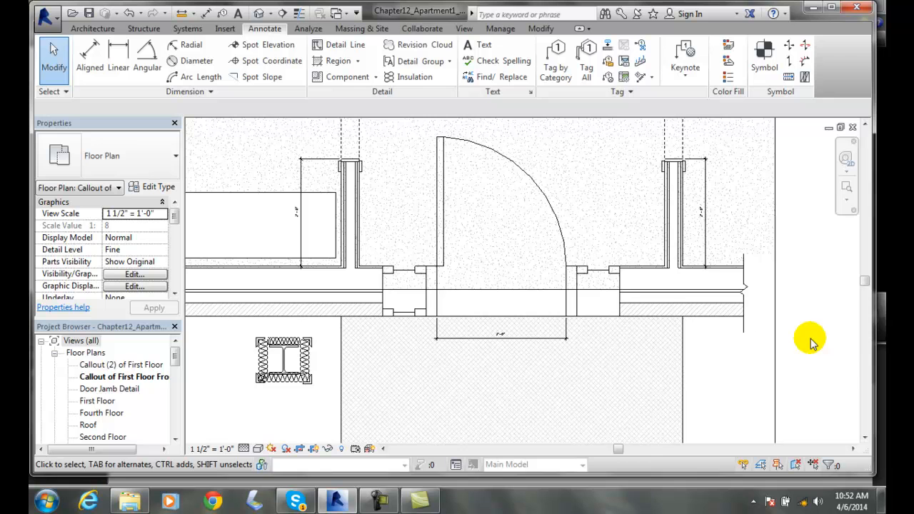
mouse_move(749, 332)
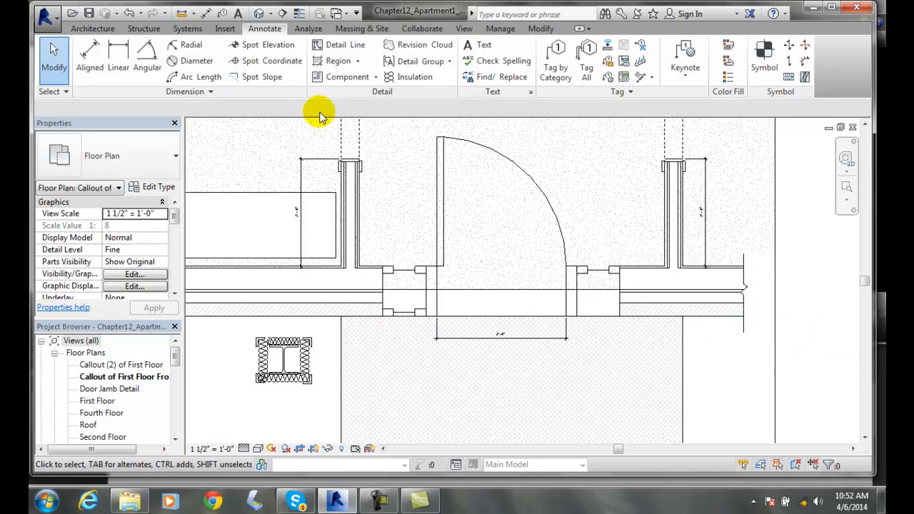
Place a second break line at the exterior brick-on-stud wall's left end
left_click(346, 77)
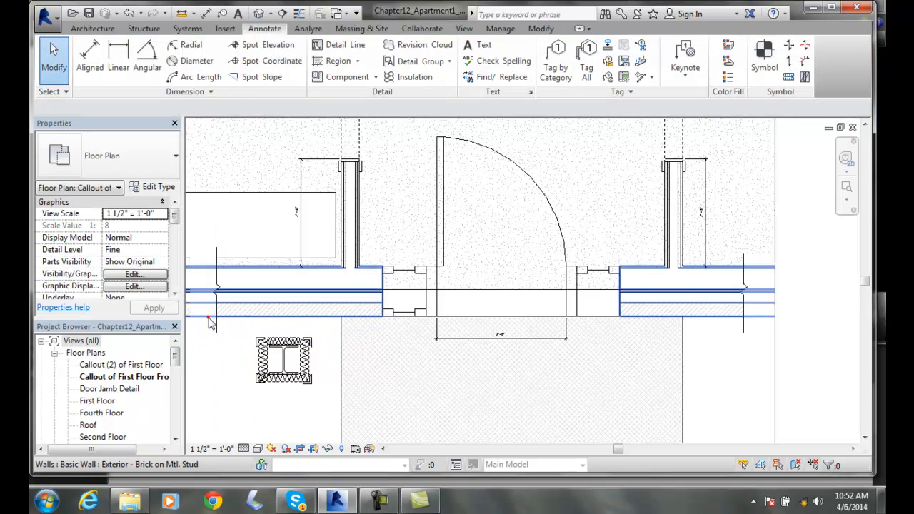
left_click(286, 288)
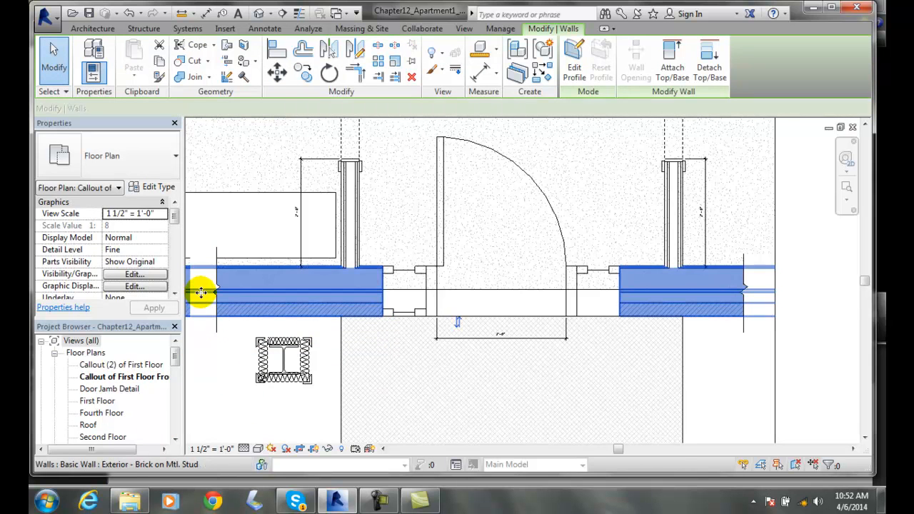
left_click(203, 293)
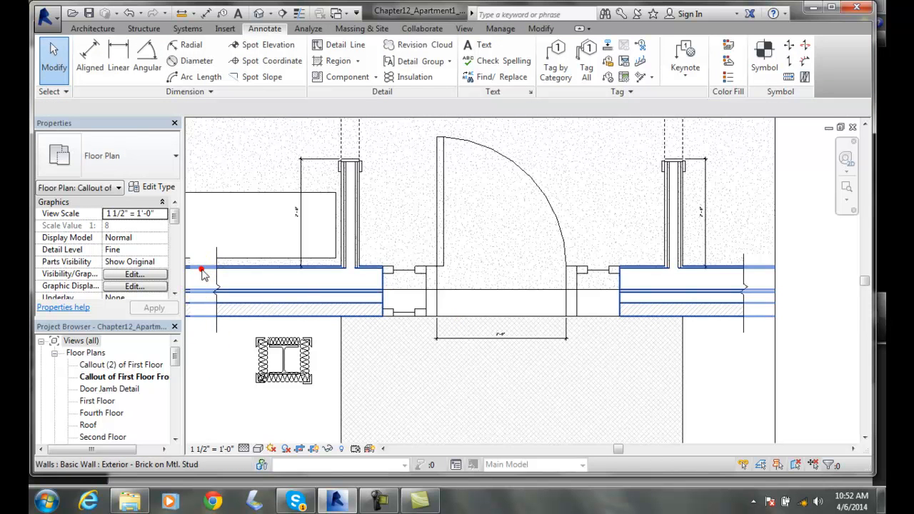
left_click(292, 293)
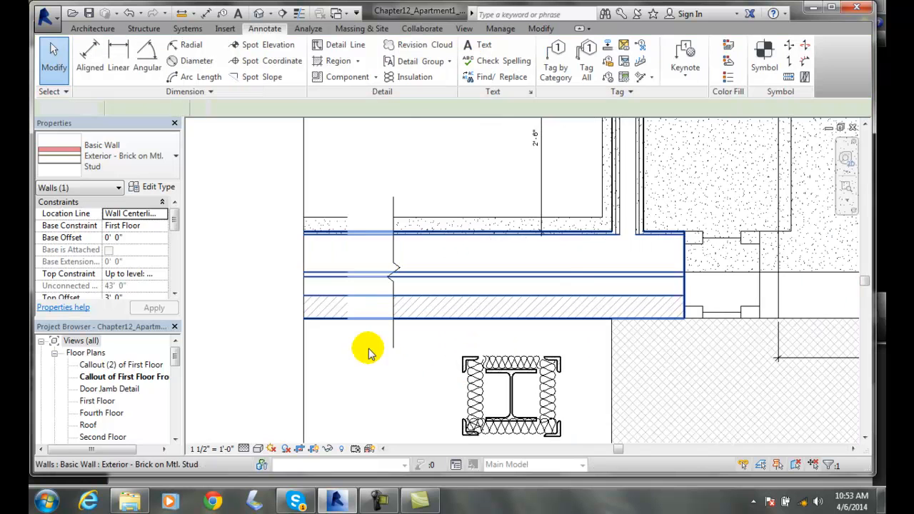
Move the left break line onto the exterior wall's left end
left_click(369, 350)
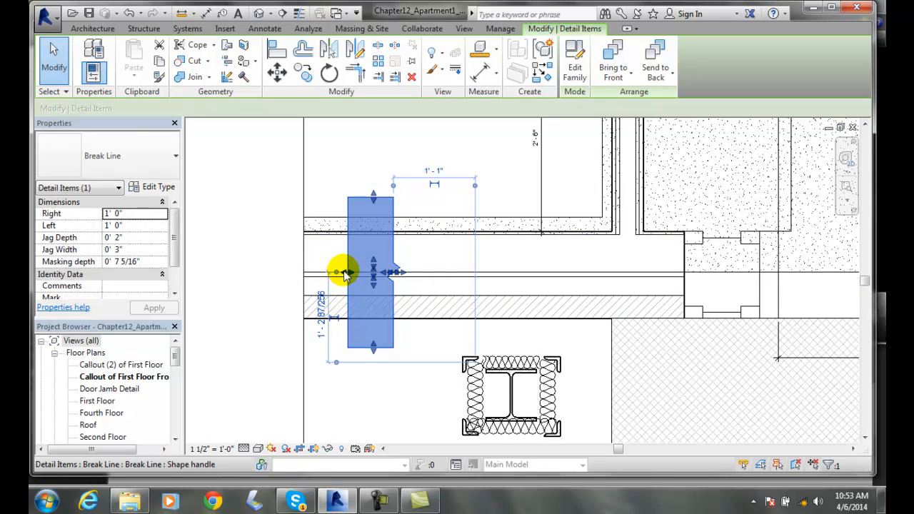
left_click_drag(346, 272, 300, 272)
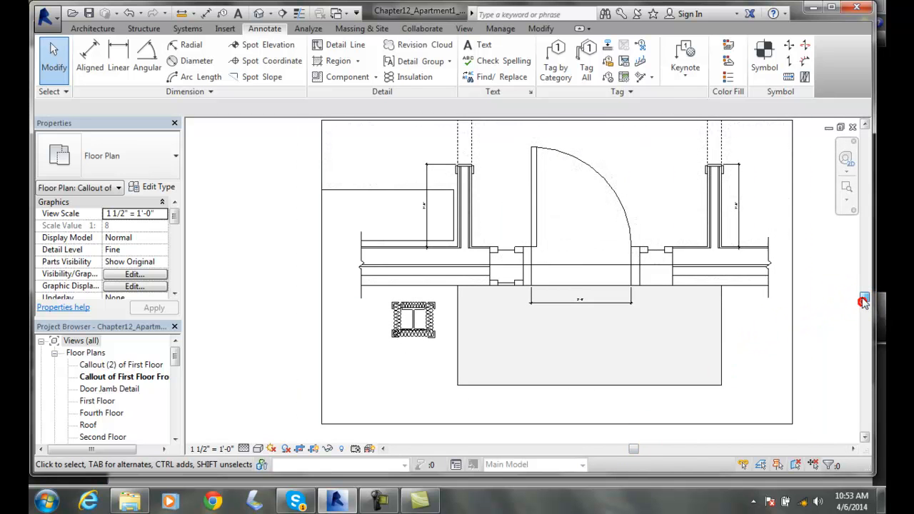
Stretch the left break line's mask upward so it hides the wall and elements beyond
left_click(762, 360)
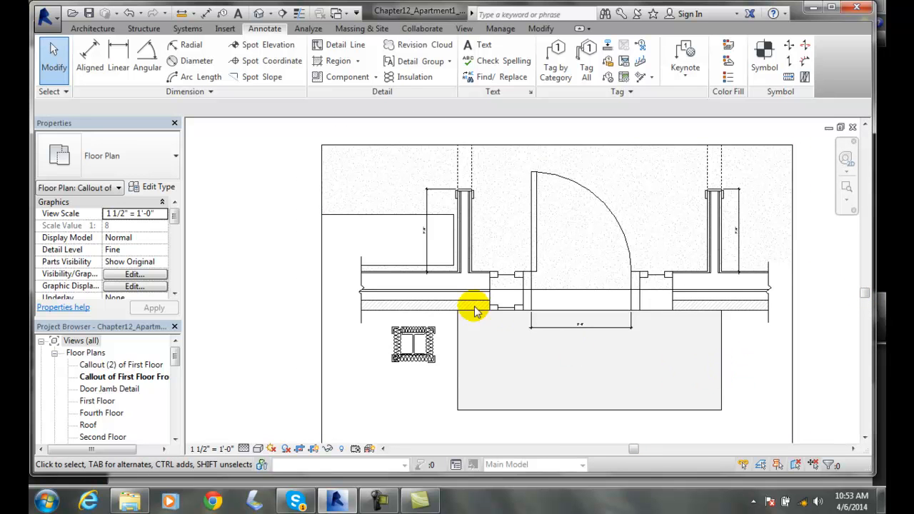
left_click(474, 308)
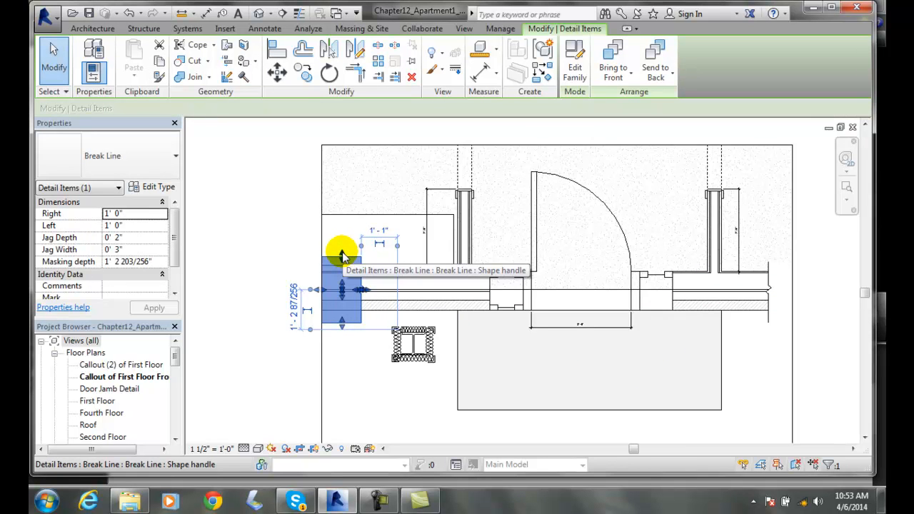
left_click_drag(342, 257, 343, 200)
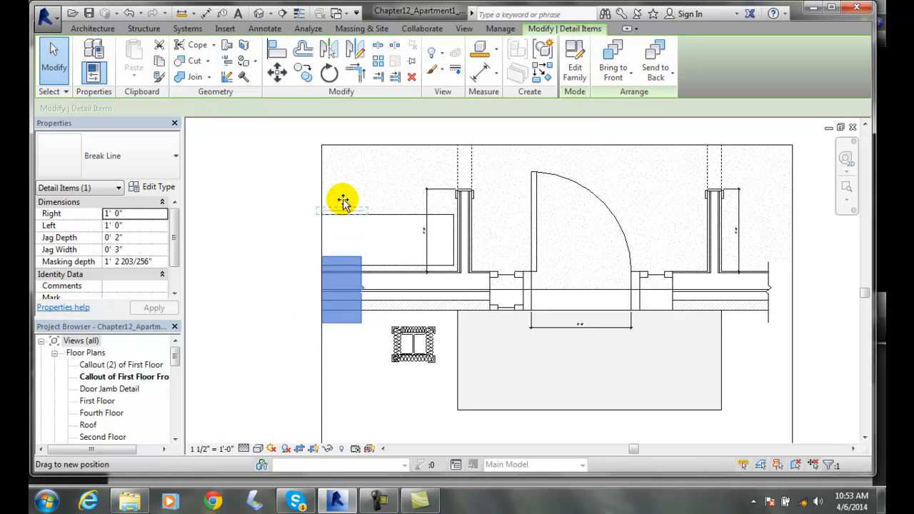
left_click_drag(343, 200, 354, 293)
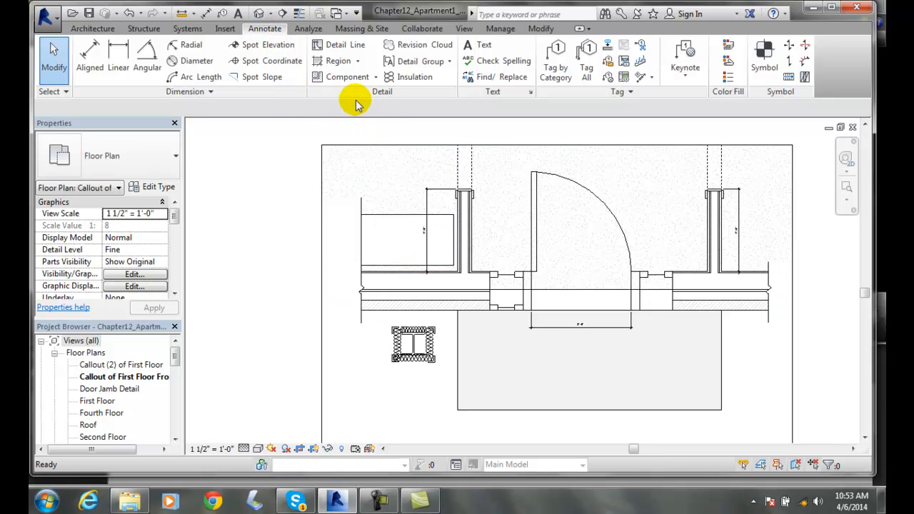
mouse_move(272, 157)
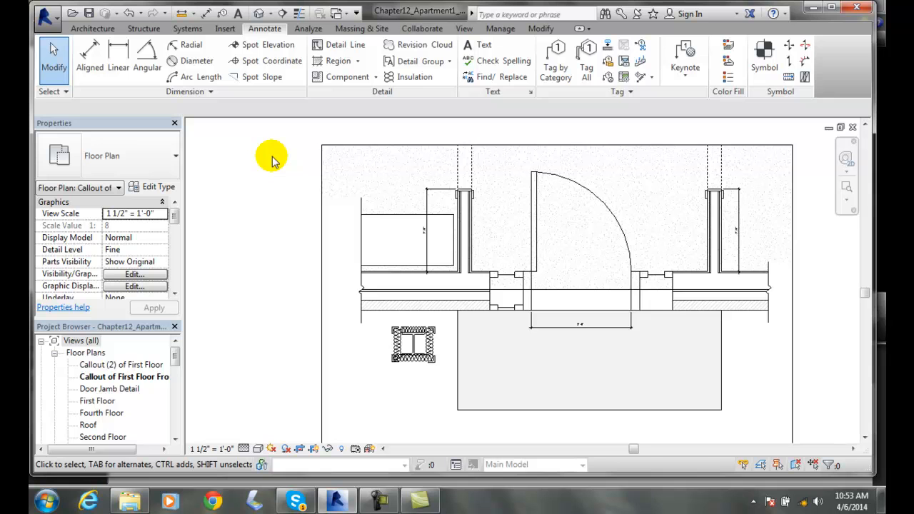